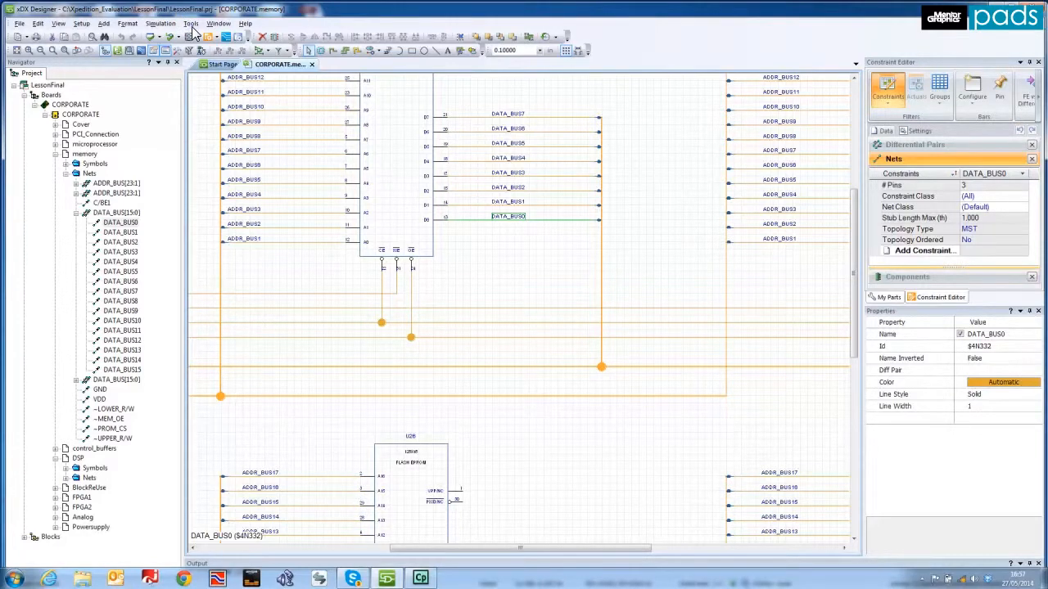
- Launch LineSim Link from the Tools menu and move its dialog left of the schematic
{"action": "left_click", "coordinate": [190, 23]}
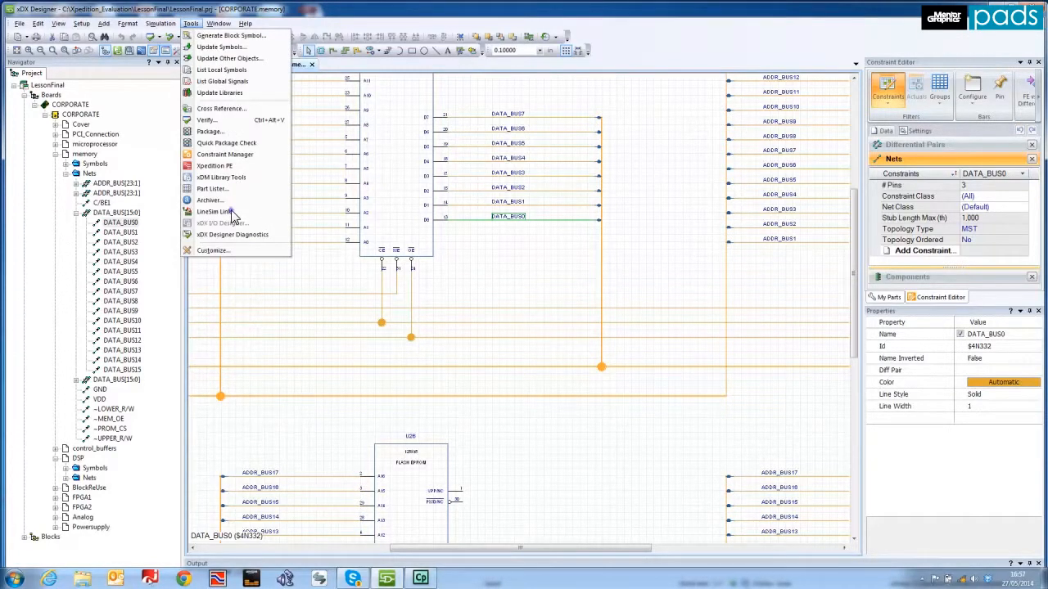
{"action": "left_click", "coordinate": [213, 212]}
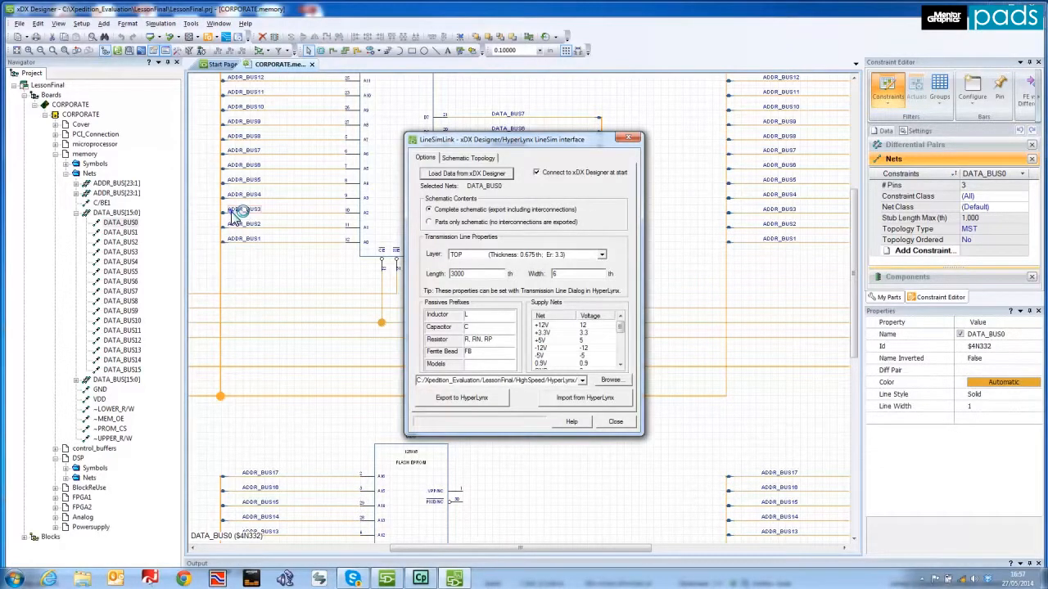
{"action": "mouse_move", "coordinate": [382, 210]}
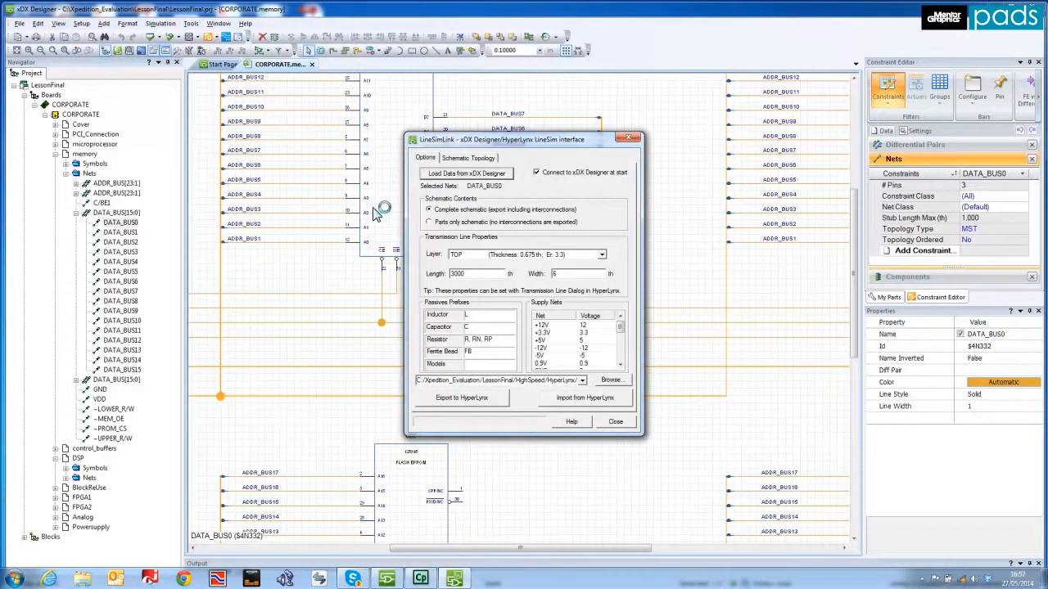
{"action": "mouse_move", "coordinate": [573, 144]}
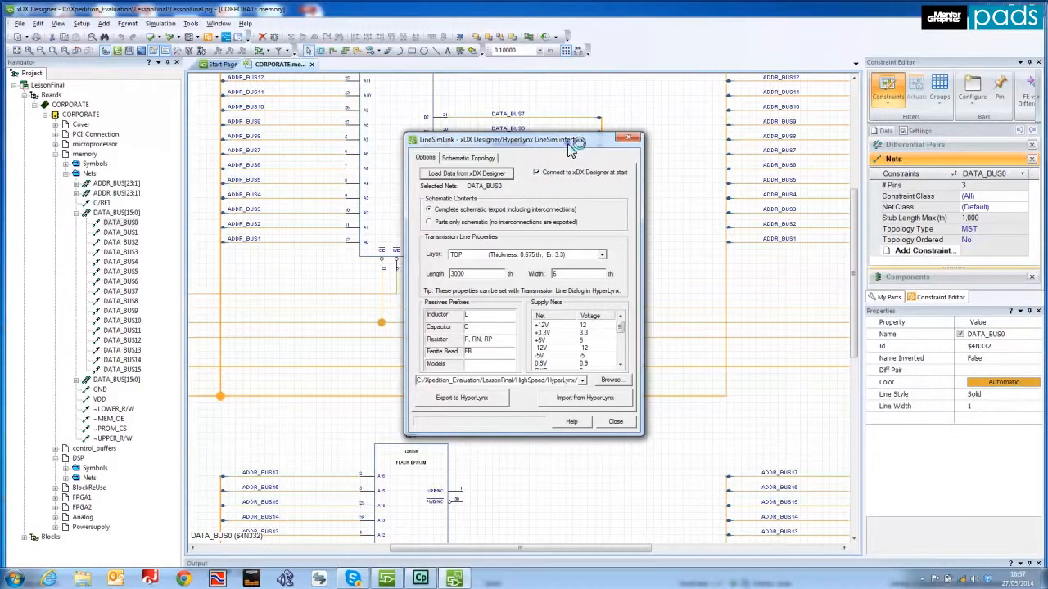
{"action": "left_click_drag", "start_coordinate": [524, 139], "coordinate": [221, 134]}
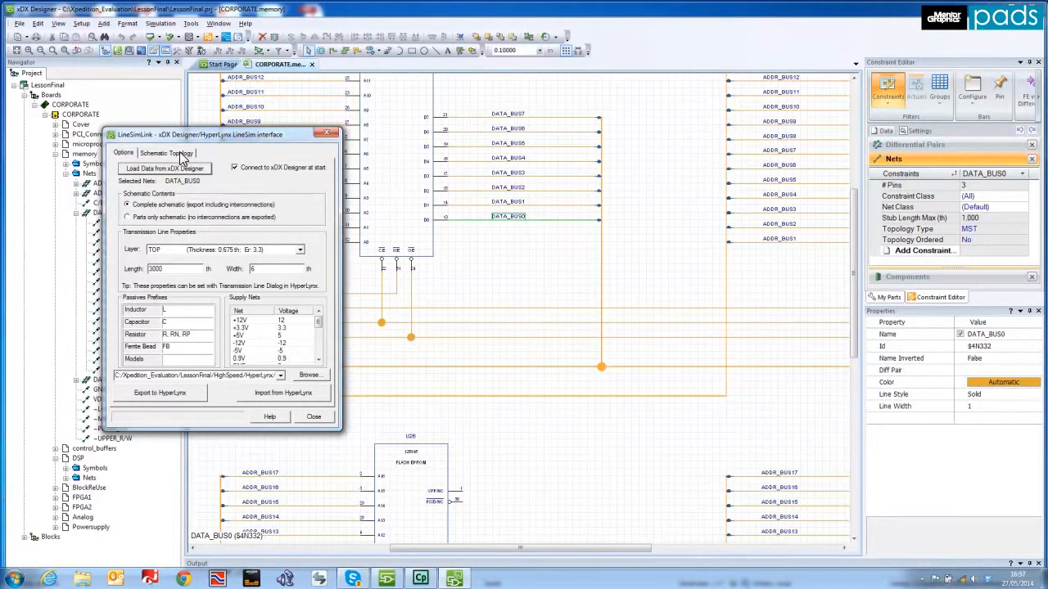
- Show the Schematic Topology, expand Selected Net 1 and select DATA_BUS0
{"action": "left_click", "coordinate": [167, 152]}
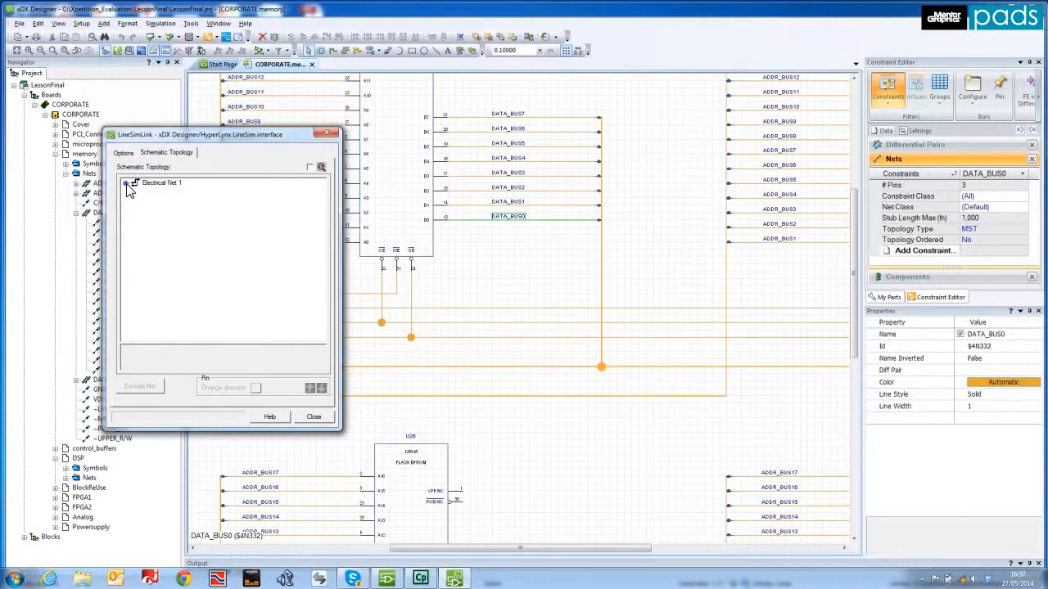
{"action": "left_click", "coordinate": [127, 183]}
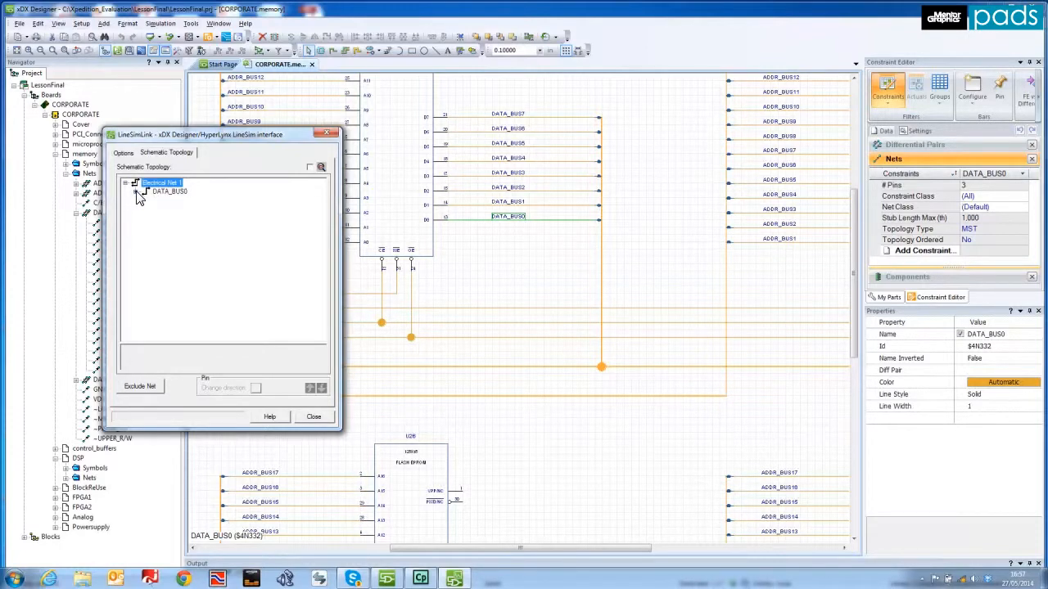
{"action": "left_click", "coordinate": [137, 191]}
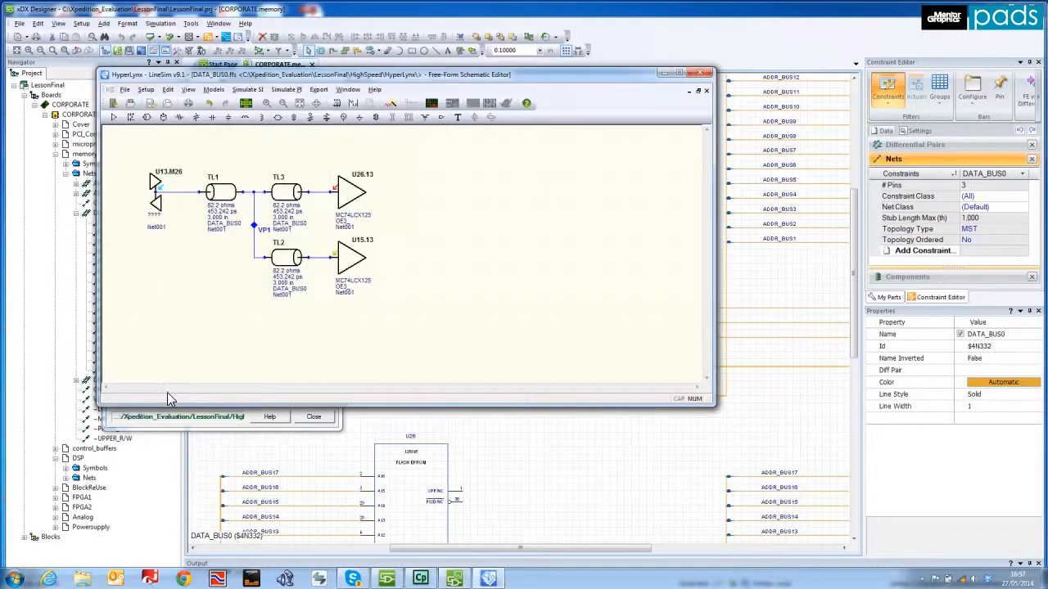
{"action": "mouse_move", "coordinate": [173, 462]}
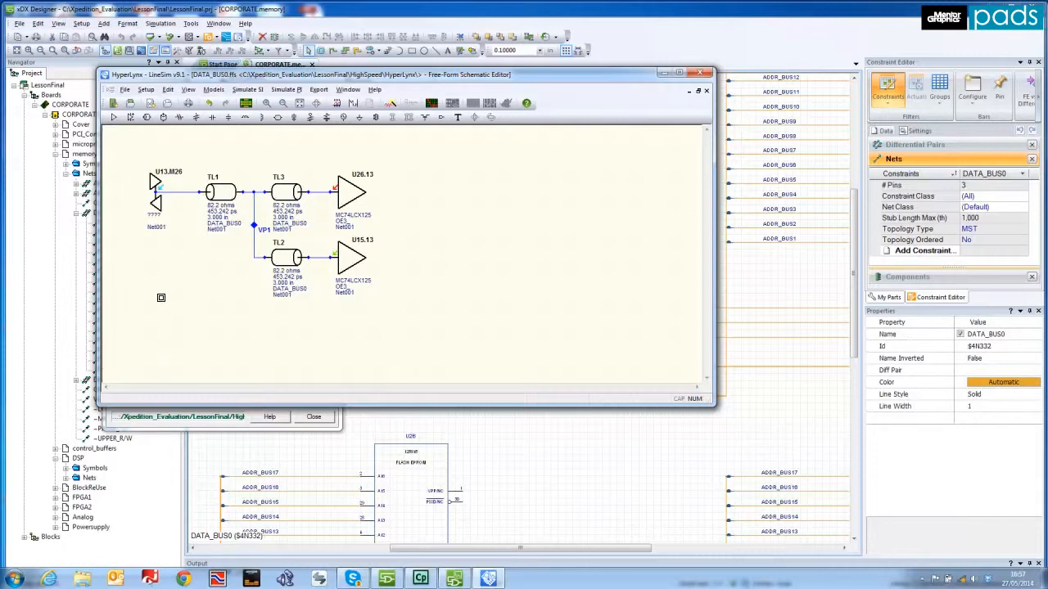
{"action": "mouse_move", "coordinate": [161, 183]}
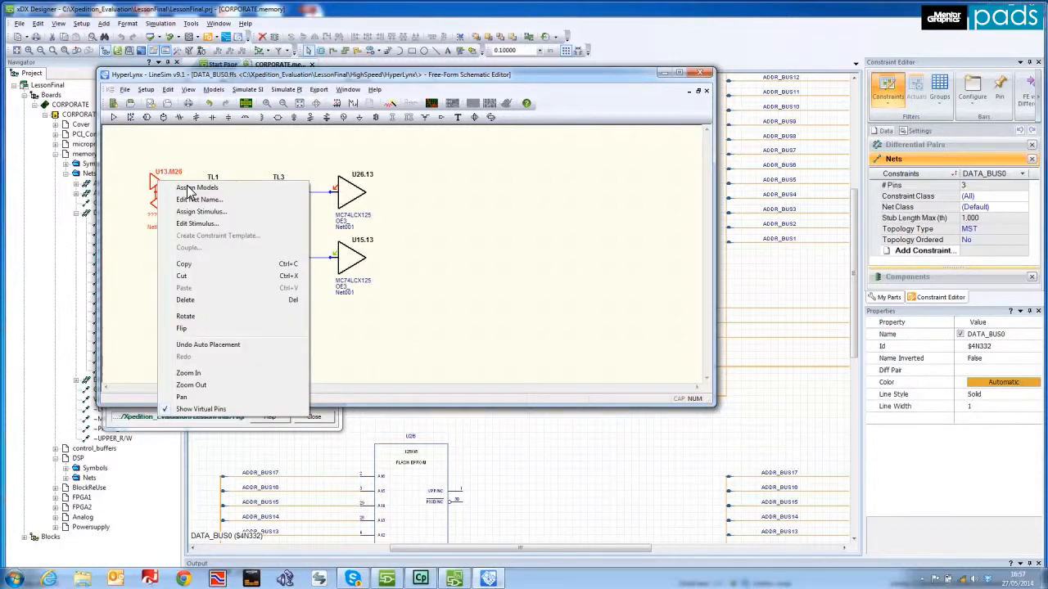
- Assign the MC68904 device from the mc68904 library as driver U13's IC model
{"action": "left_click", "coordinate": [196, 187]}
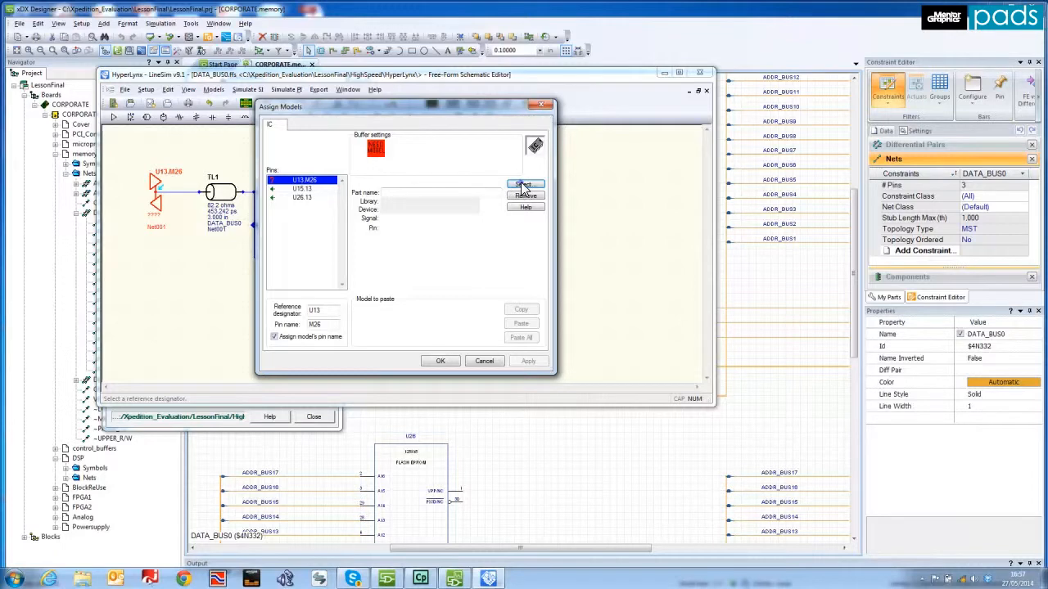
{"action": "left_click", "coordinate": [524, 184]}
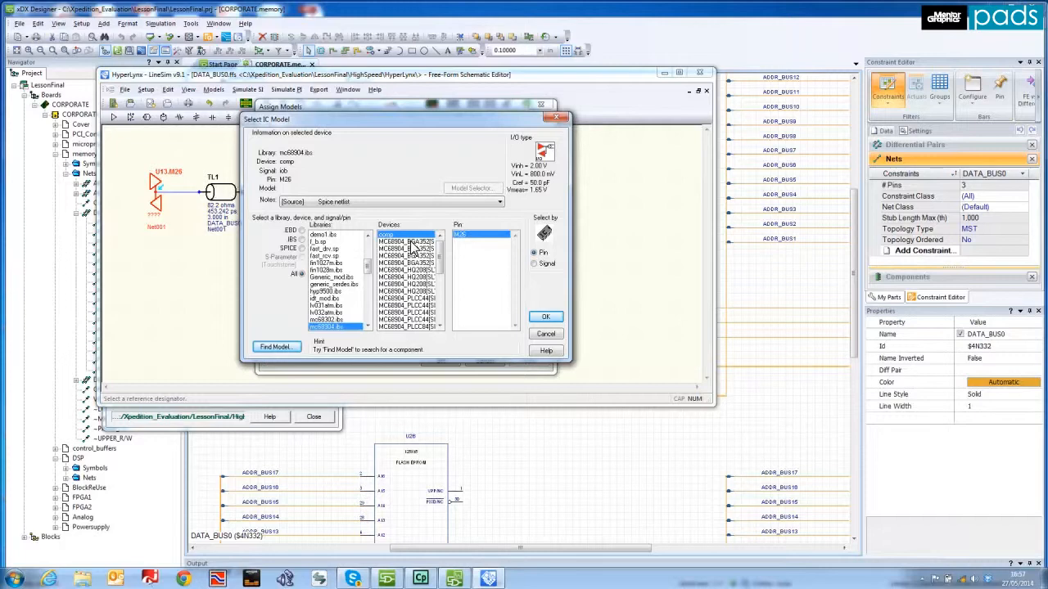
{"action": "left_click", "coordinate": [406, 242]}
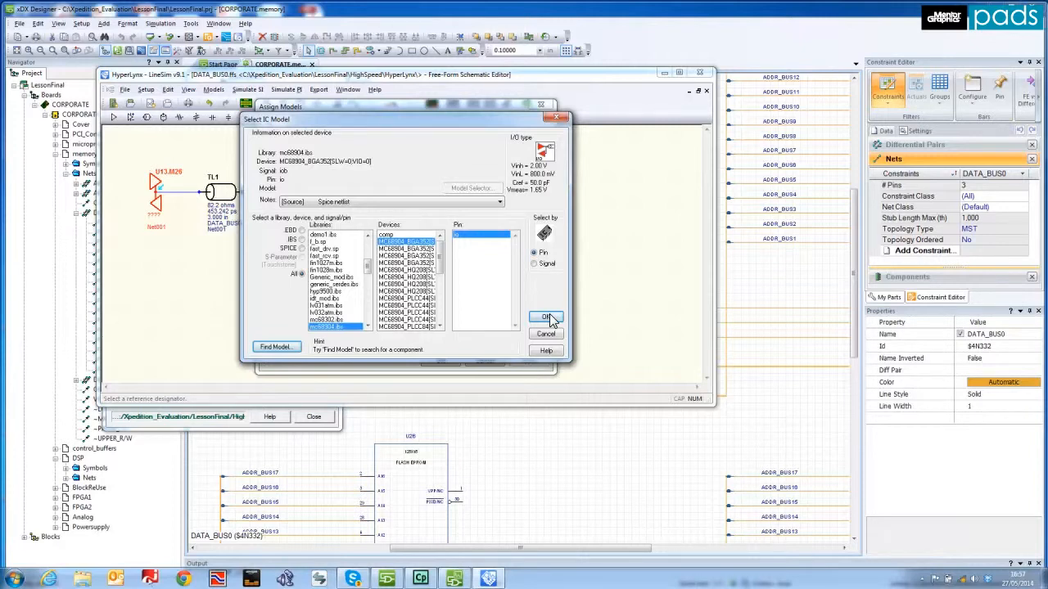
{"action": "left_click", "coordinate": [546, 318]}
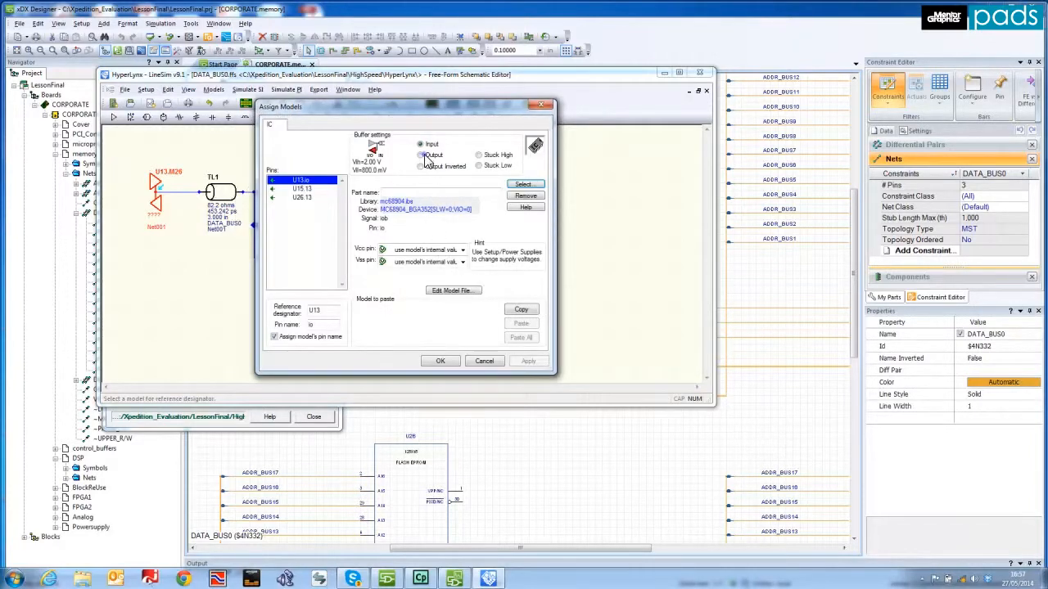
- Set the driver buffer to Output and apply the model assignment
{"action": "left_click", "coordinate": [421, 156]}
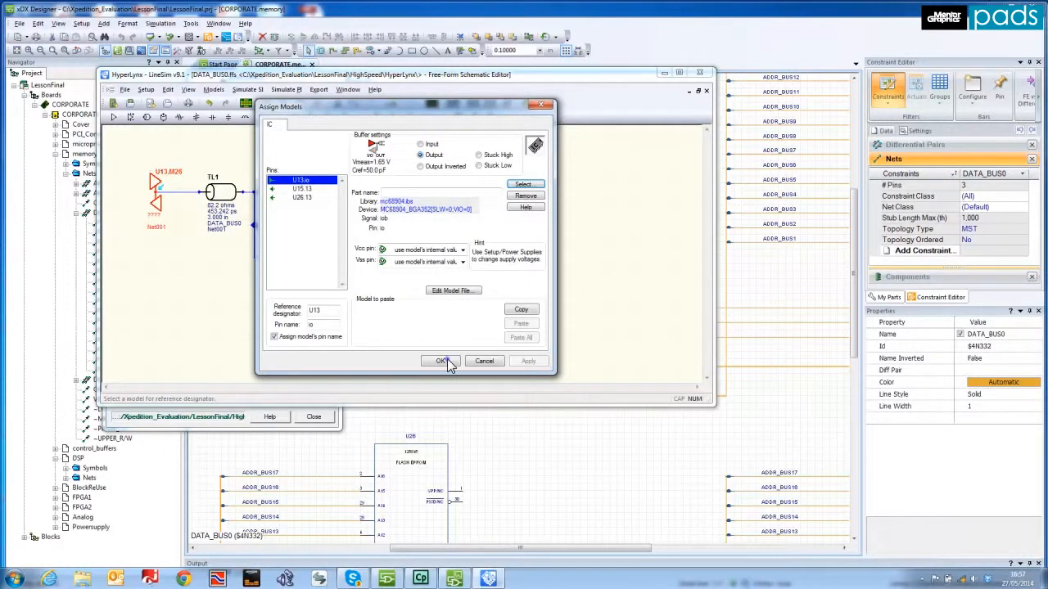
{"action": "left_click", "coordinate": [442, 362]}
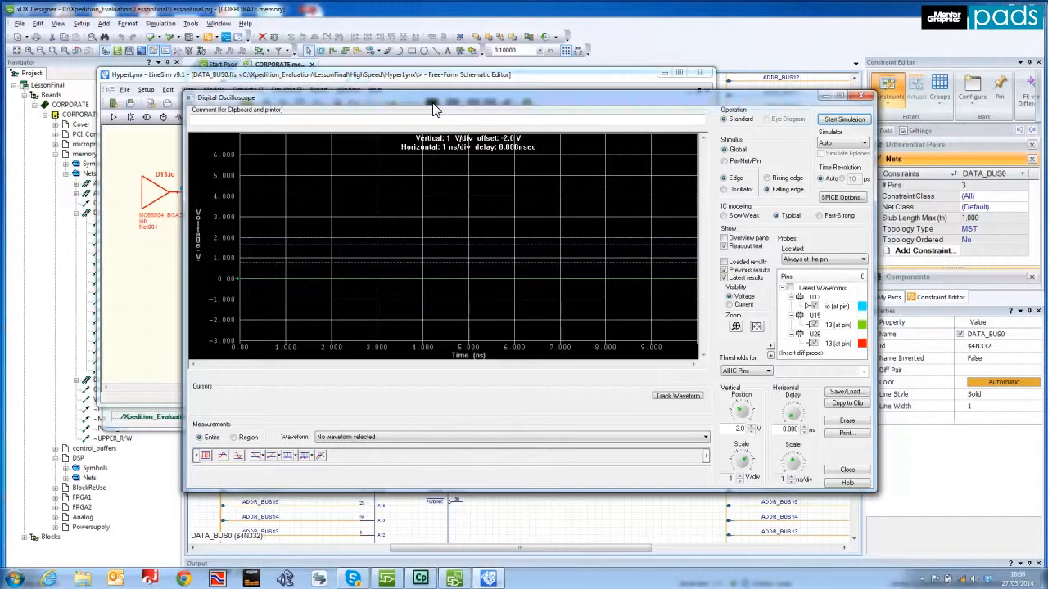
{"action": "mouse_move", "coordinate": [598, 115]}
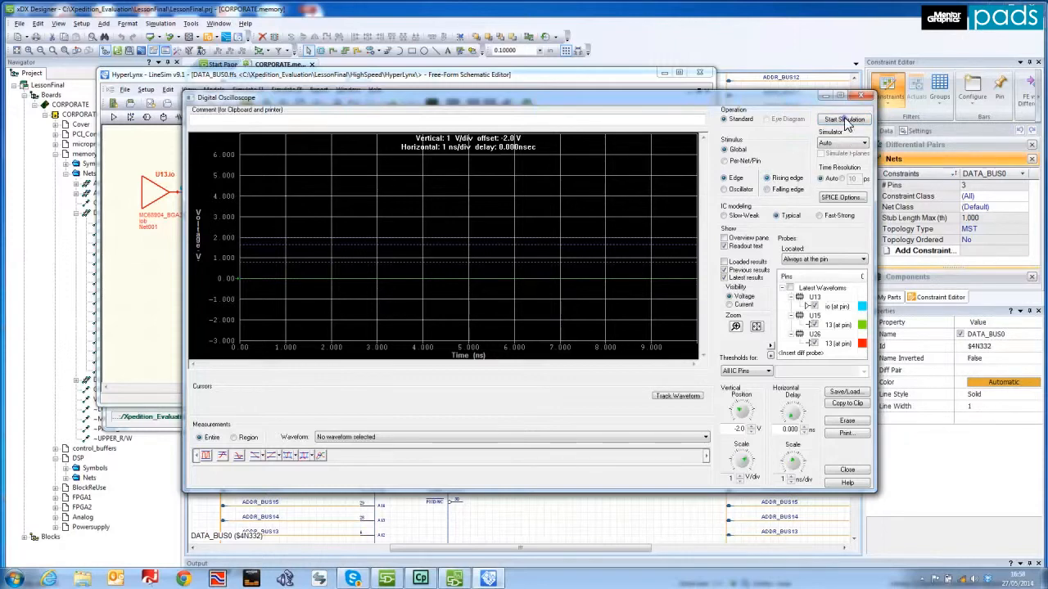
- Run the DATA_BUS0 simulation and select a single receiver waveform to measure
{"action": "left_click", "coordinate": [843, 117]}
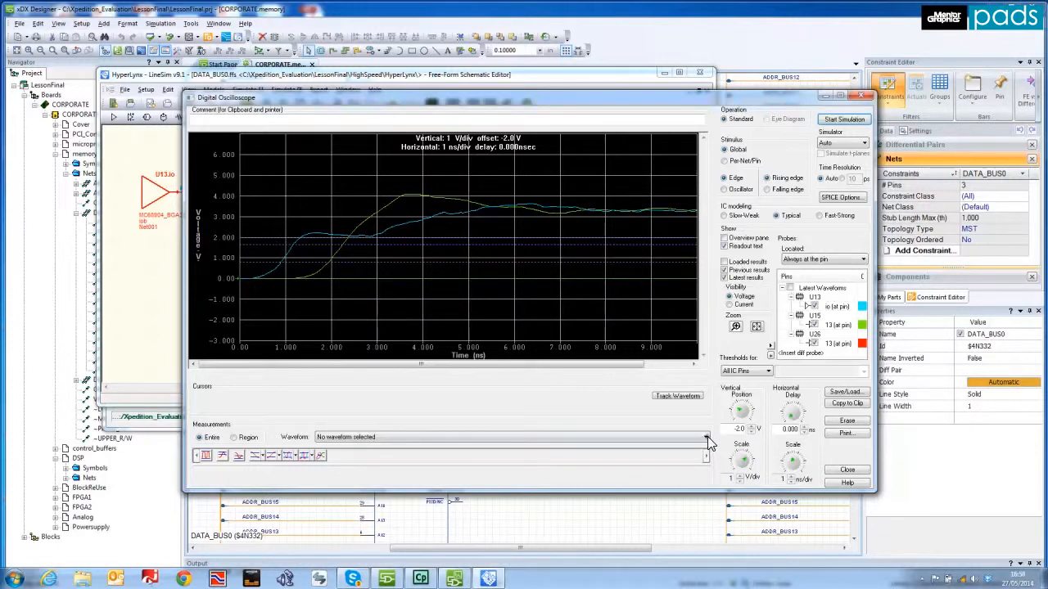
{"action": "left_click", "coordinate": [705, 437]}
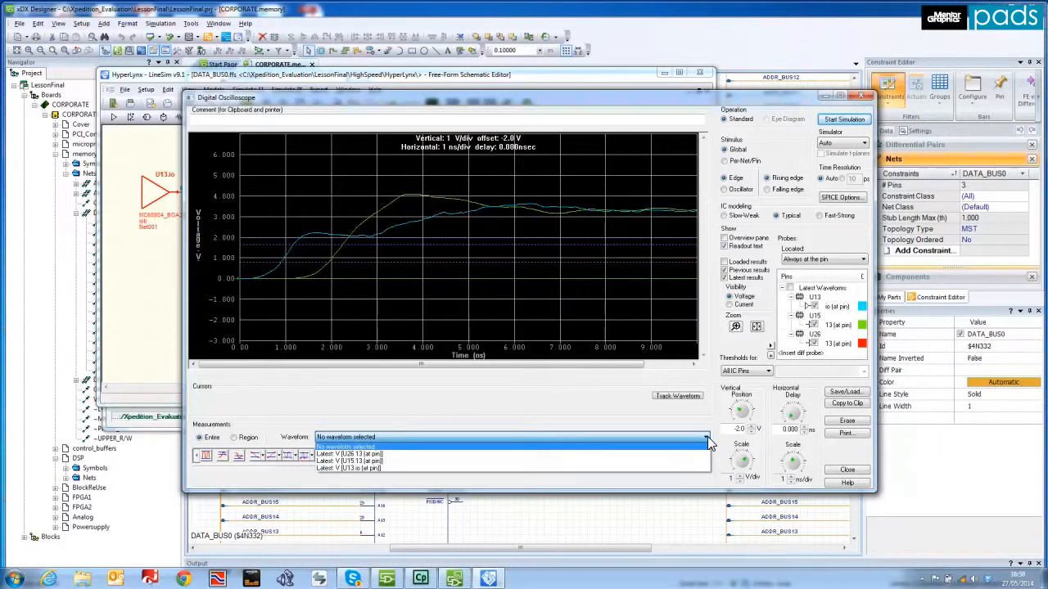
{"action": "mouse_move", "coordinate": [663, 466]}
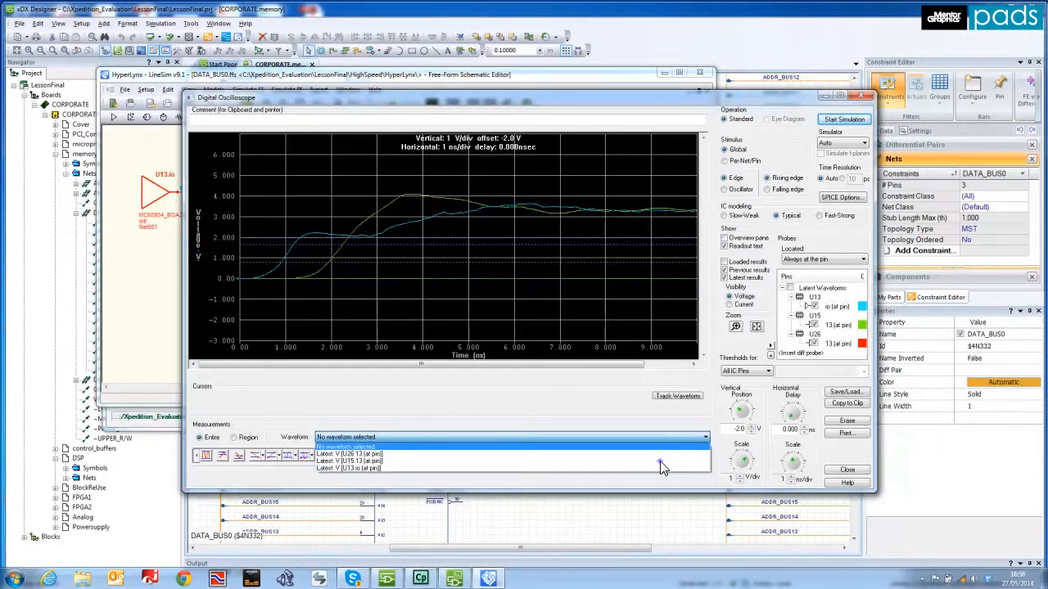
{"action": "left_click", "coordinate": [347, 462]}
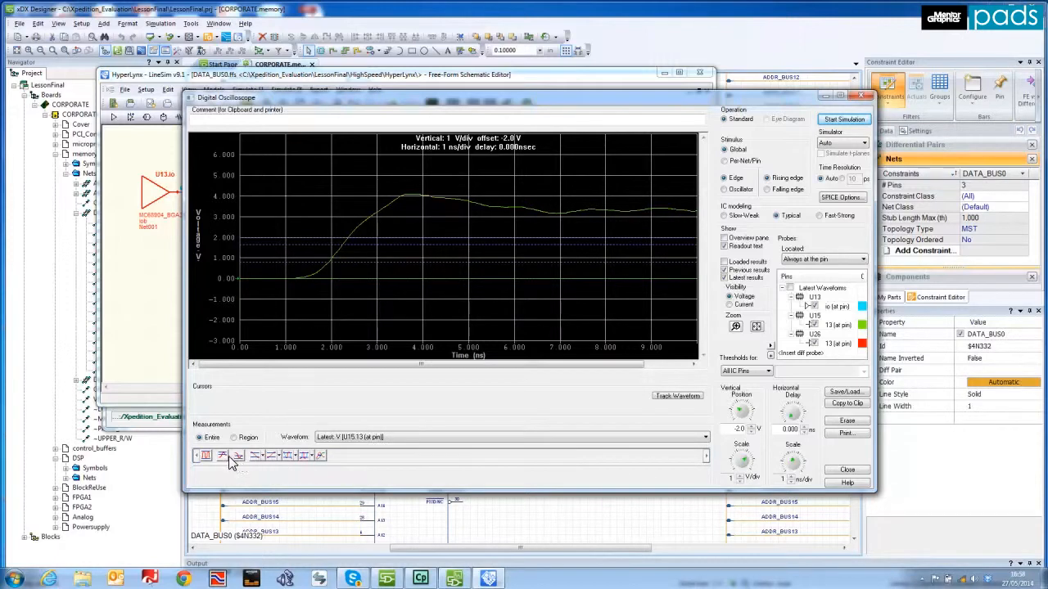
{"action": "left_click", "coordinate": [239, 455]}
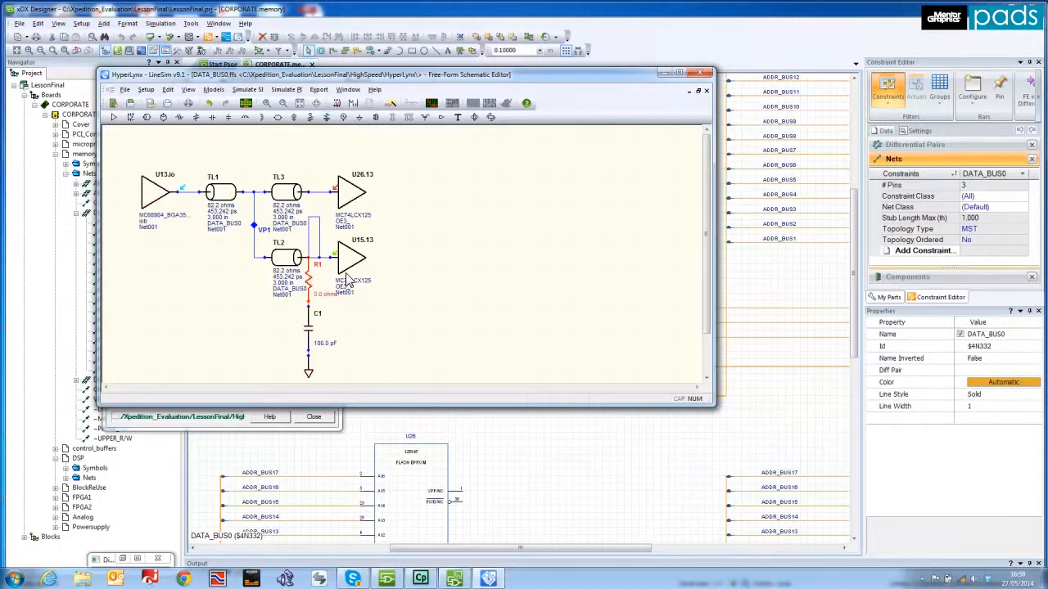
{"action": "mouse_move", "coordinate": [395, 108]}
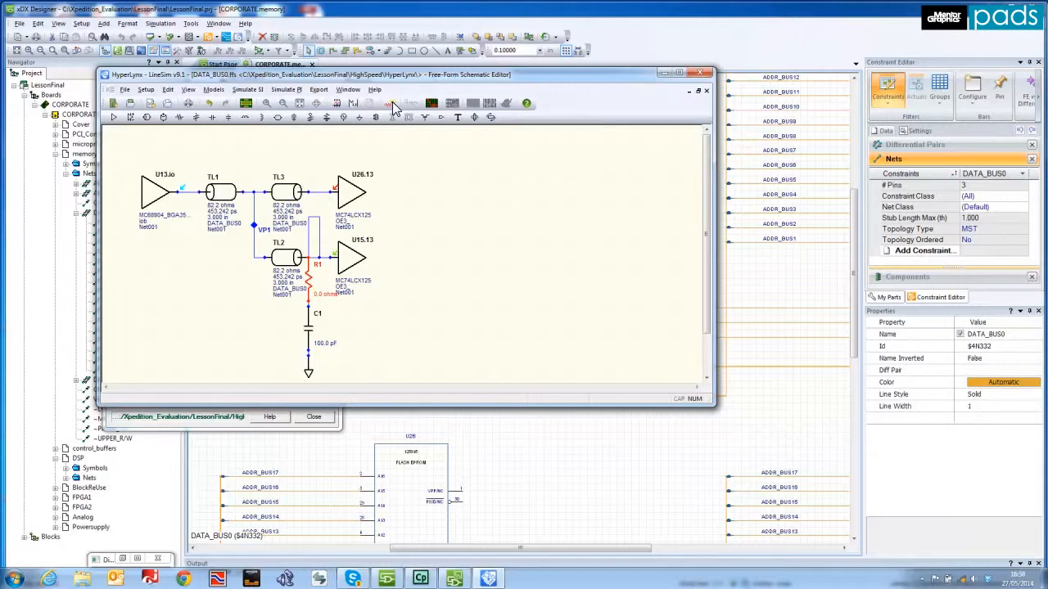
- Start the Termination Wizard for the DATA_BUS0 net with R1 and C1
{"action": "left_click", "coordinate": [391, 103]}
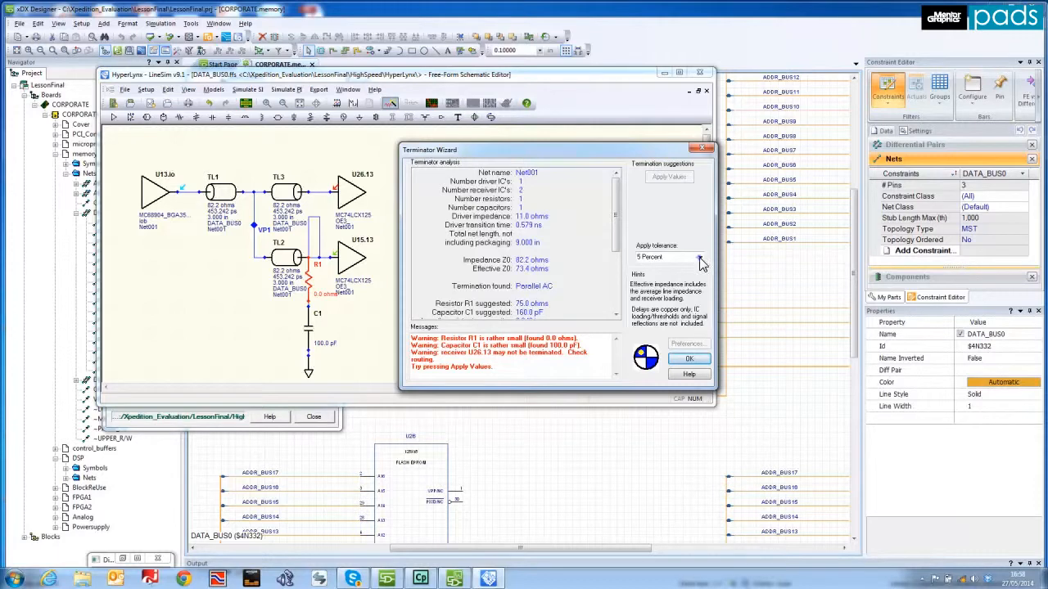
- Set Apply tolerance and apply the wizard's suggested R and C values to the terminator
{"action": "left_click", "coordinate": [699, 257]}
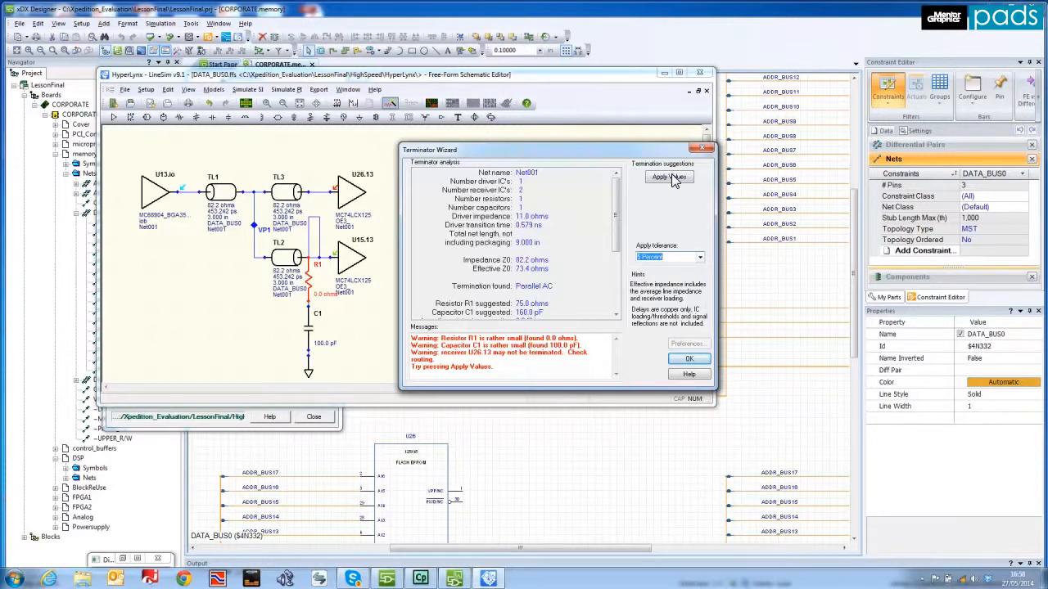
{"action": "left_click", "coordinate": [668, 176]}
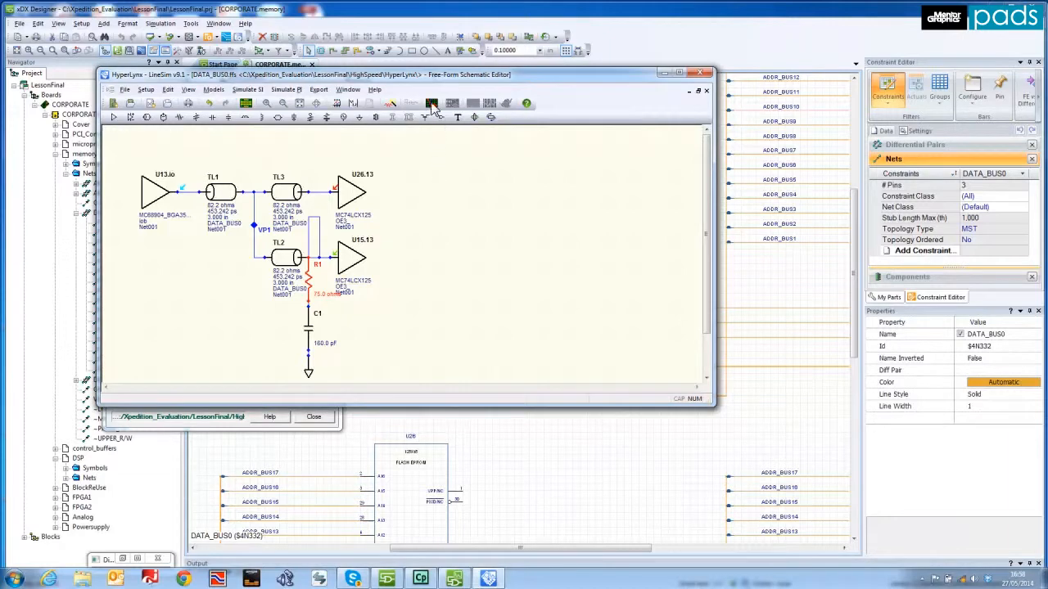
- Re-run the oscilloscope simulation with the termination, measuring 361.5 mV positive overshoot
{"action": "left_click", "coordinate": [432, 103]}
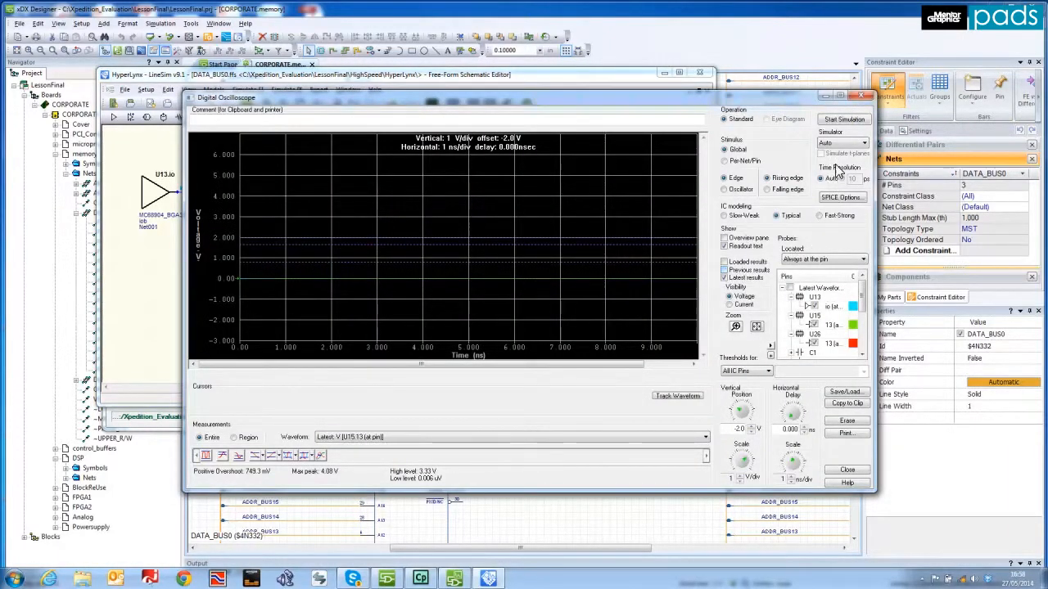
{"action": "left_click", "coordinate": [845, 119]}
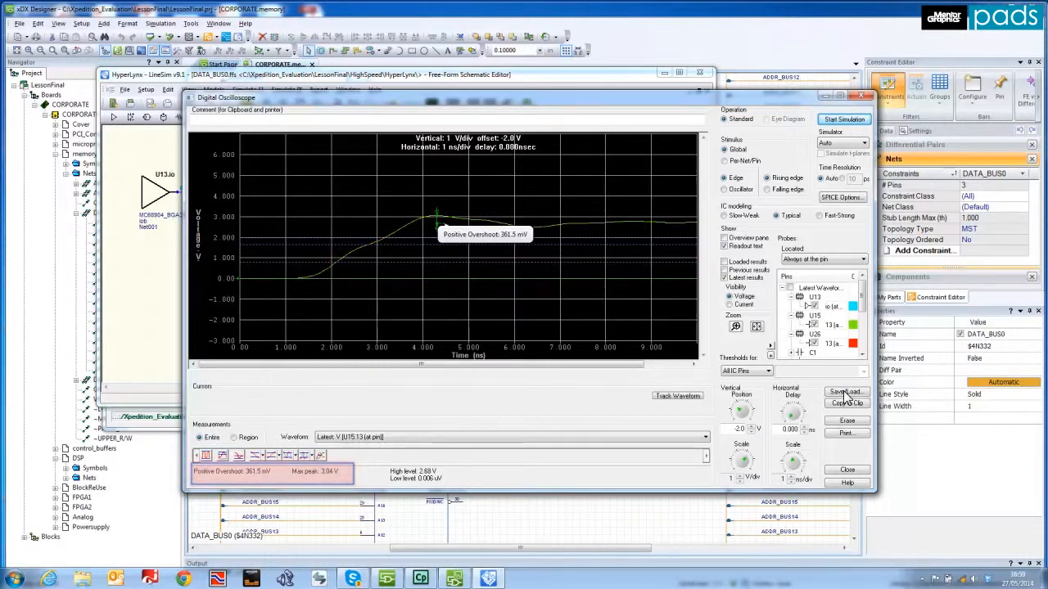
- Save the waveforms in HyperLynx .LIS format as Data Bus 0 terminated.lis
{"action": "left_click", "coordinate": [845, 392]}
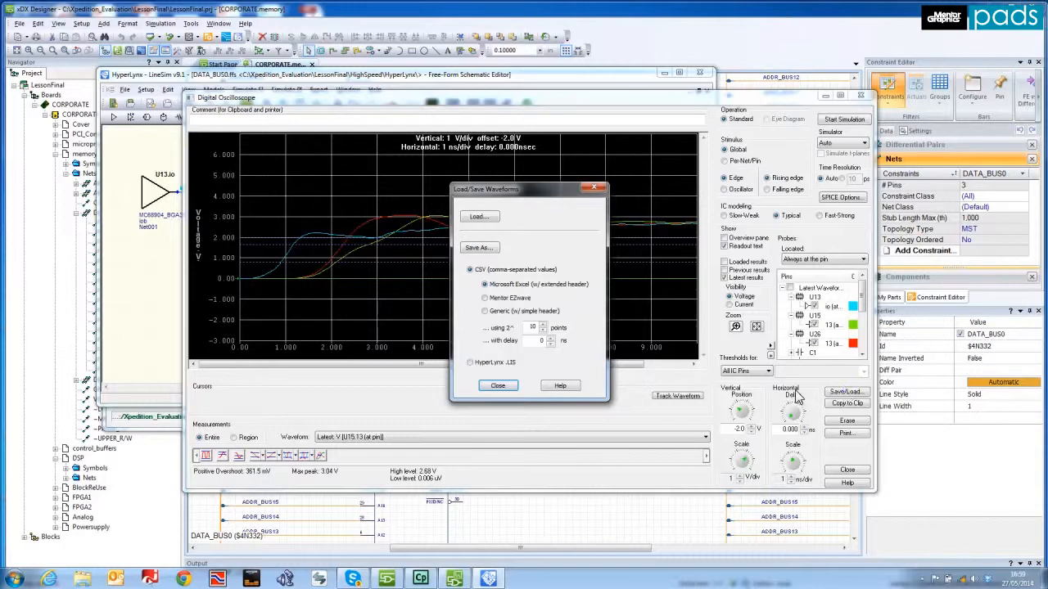
{"action": "left_click", "coordinate": [472, 362]}
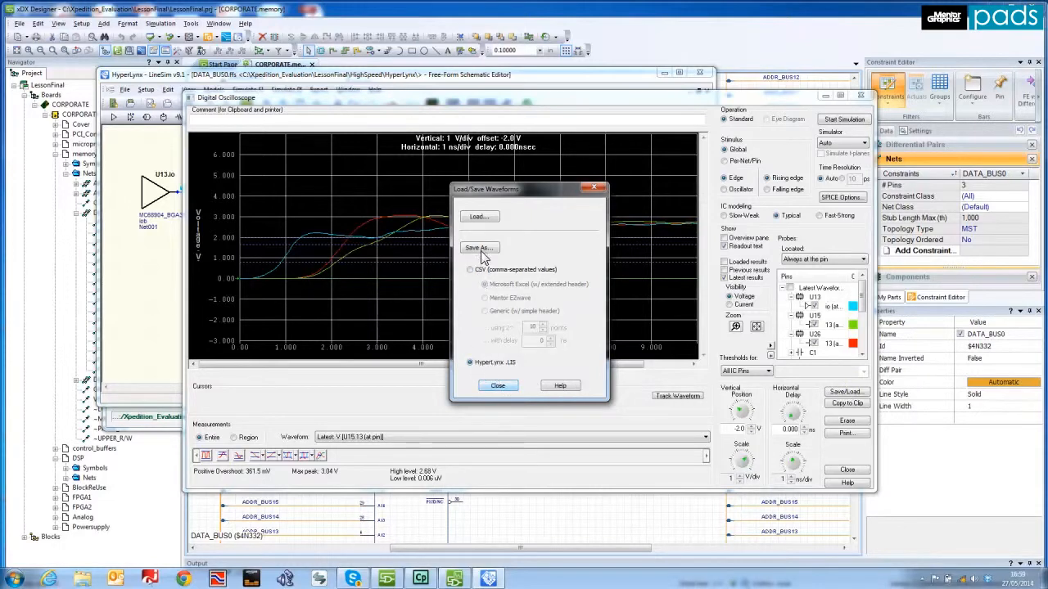
{"action": "left_click", "coordinate": [478, 248]}
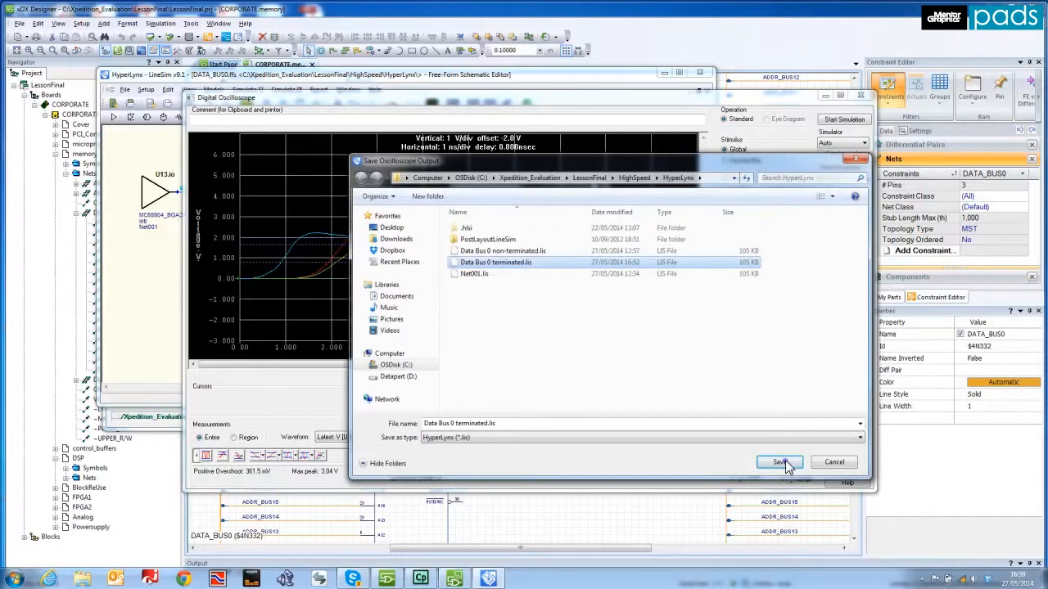
{"action": "left_click", "coordinate": [779, 462]}
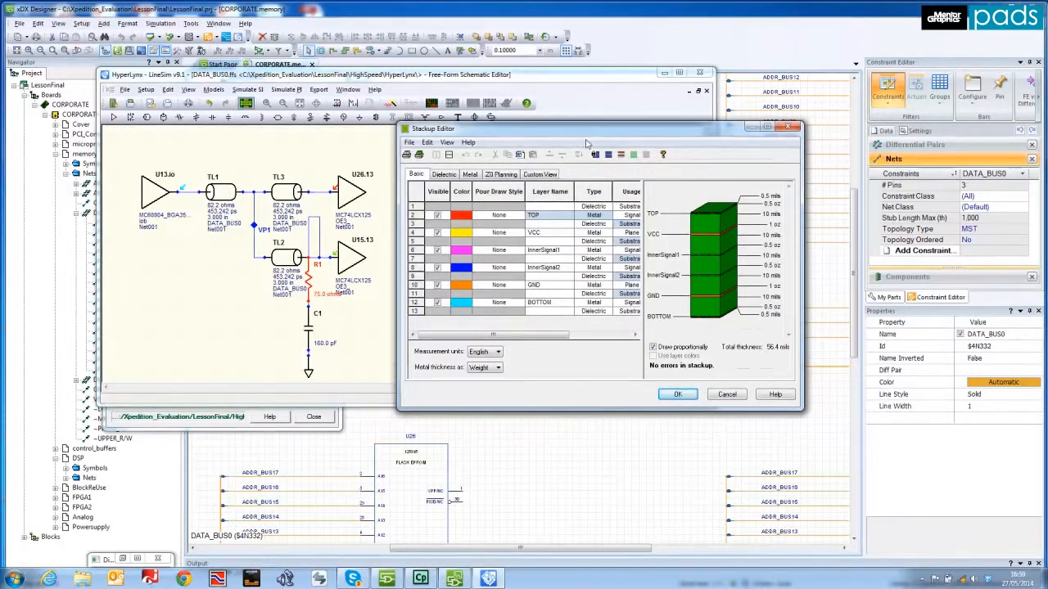
- Reposition the Stackup Editor window showing TOP, VCC, inner signal, GND and BOTTOM layers
{"action": "left_click_drag", "start_coordinate": [586, 128], "coordinate": [581, 157]}
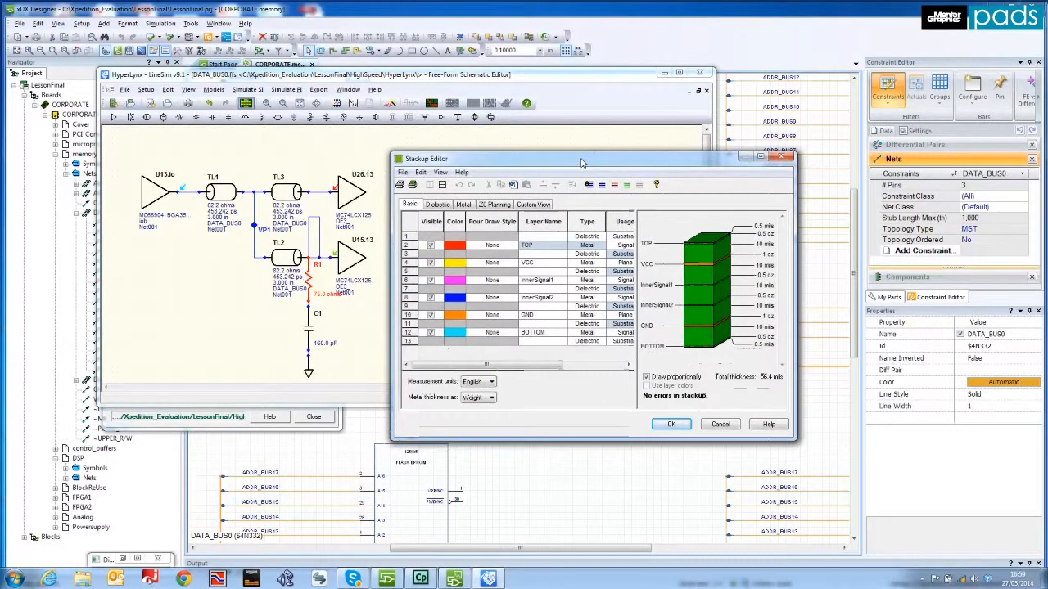